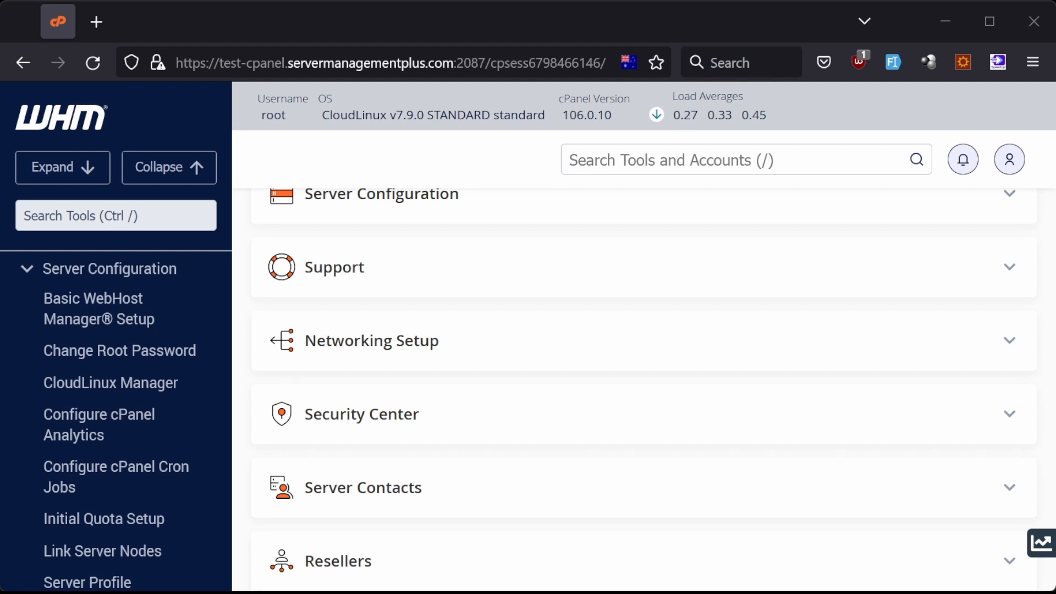
# Step: Search WHM tools for 'ma' to open the Manage AutoSSL page
pyautogui.click(115, 215)
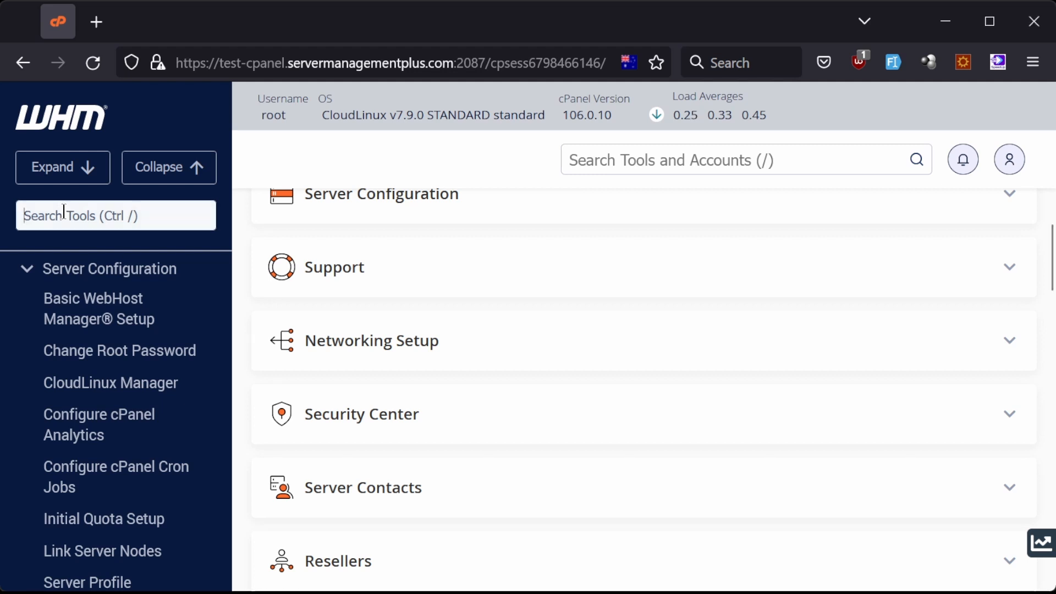
pyautogui.write('manage autossl')
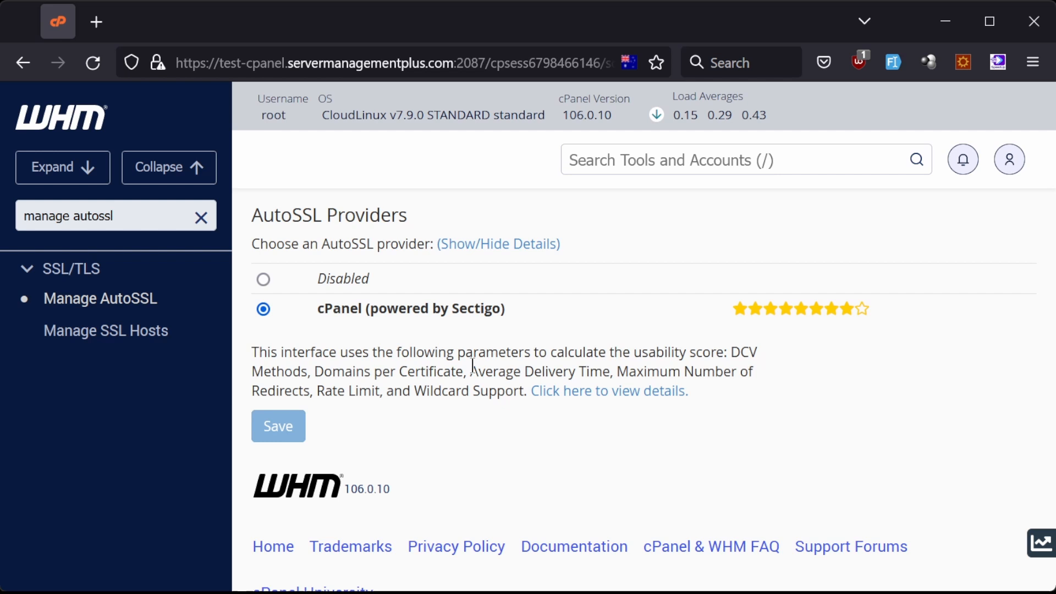
# Step: In the root Terminal, enter /scripts/install_lets_encrypt_autossl_provider to add the Let's Encrypt provider
pyautogui.write('terminal')
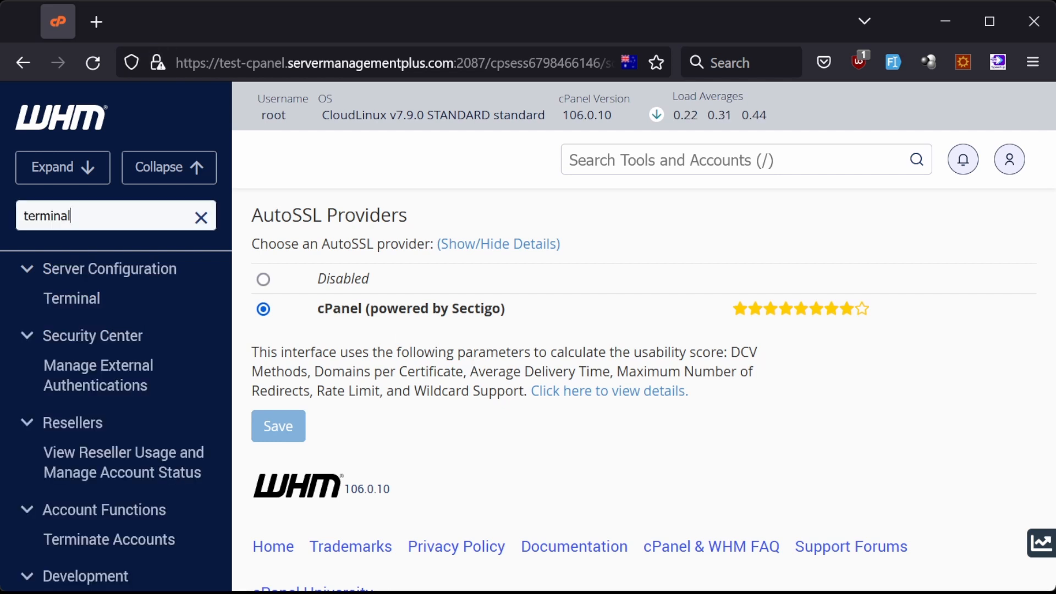
pyautogui.click(72, 297)
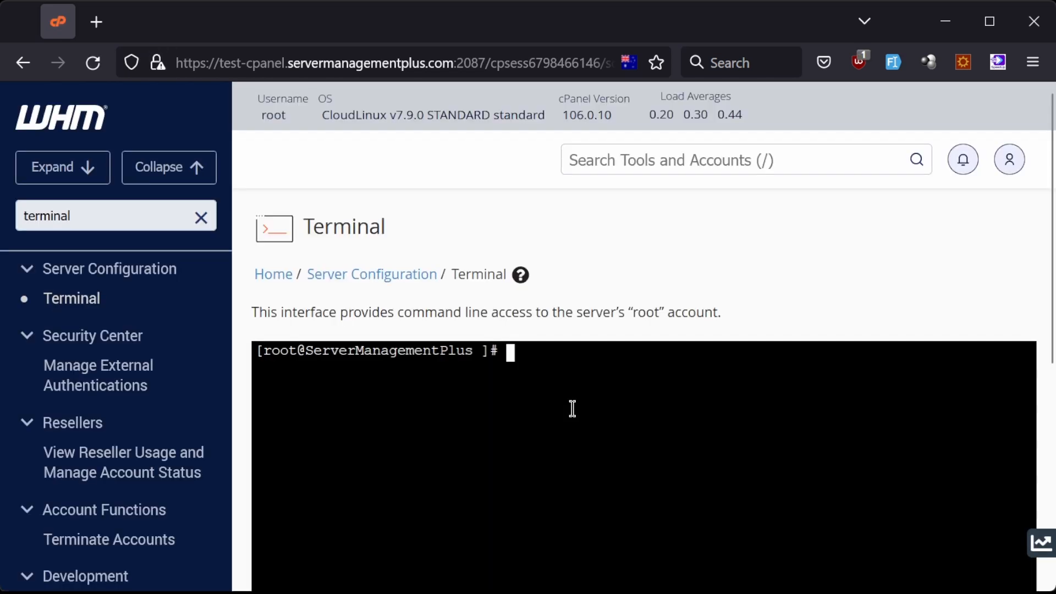
pyautogui.write('/scripts/')
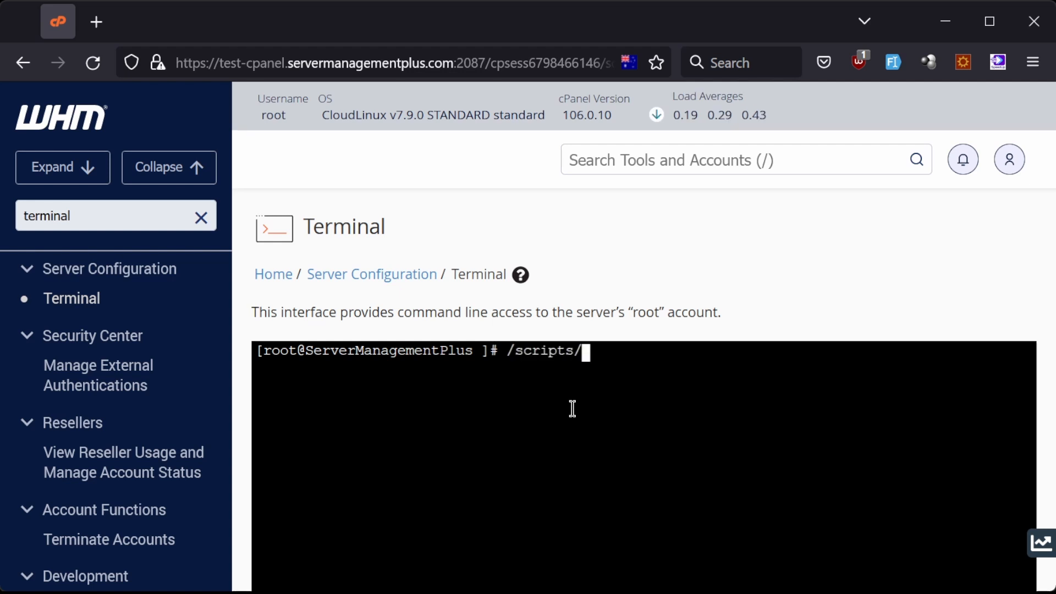
pyautogui.write('install')
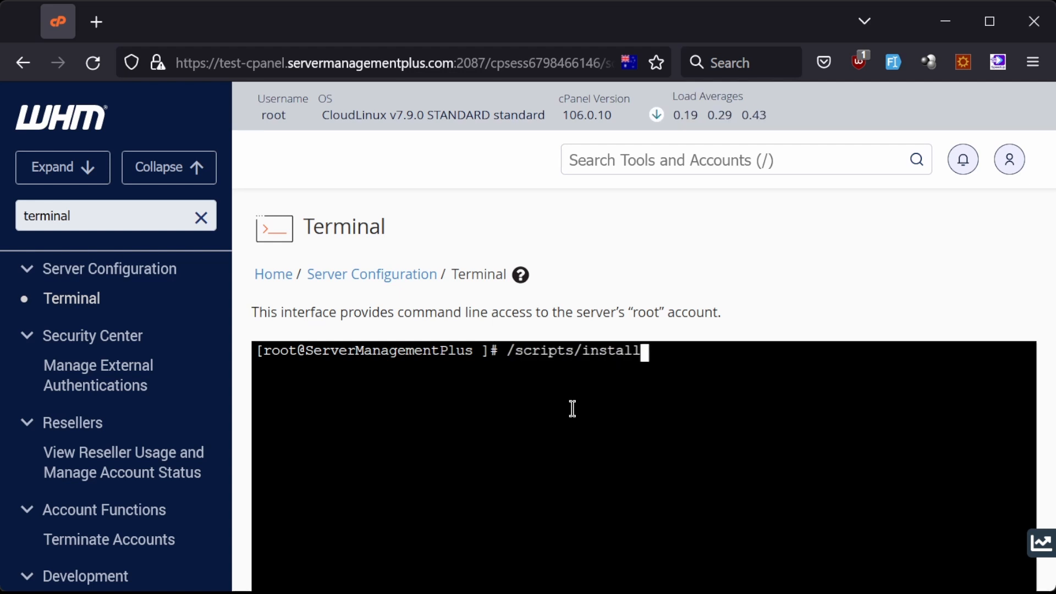
pyautogui.write('_lets_encrypt_autossl_provider')
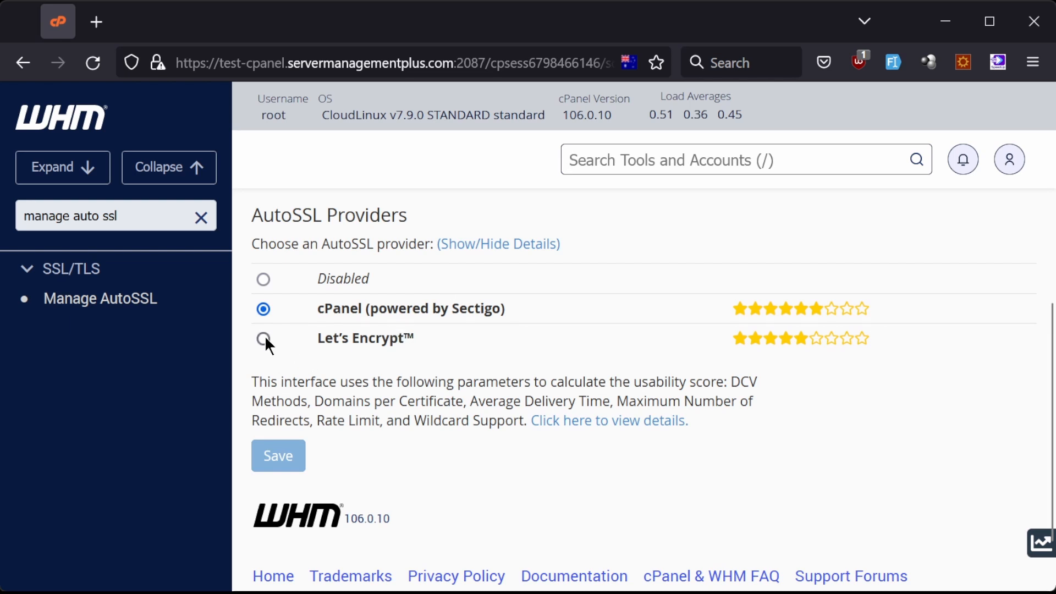
# Step: Save Let's Encrypt as AutoSSL provider with registration recreated, then run AutoSSL for all users
pyautogui.click(263, 339)
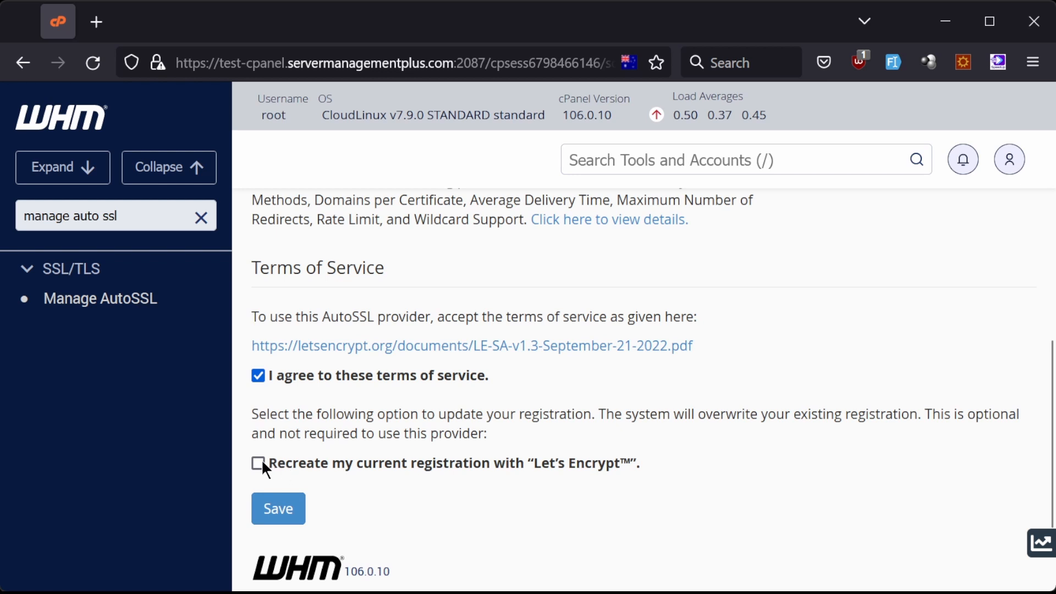
pyautogui.click(258, 463)
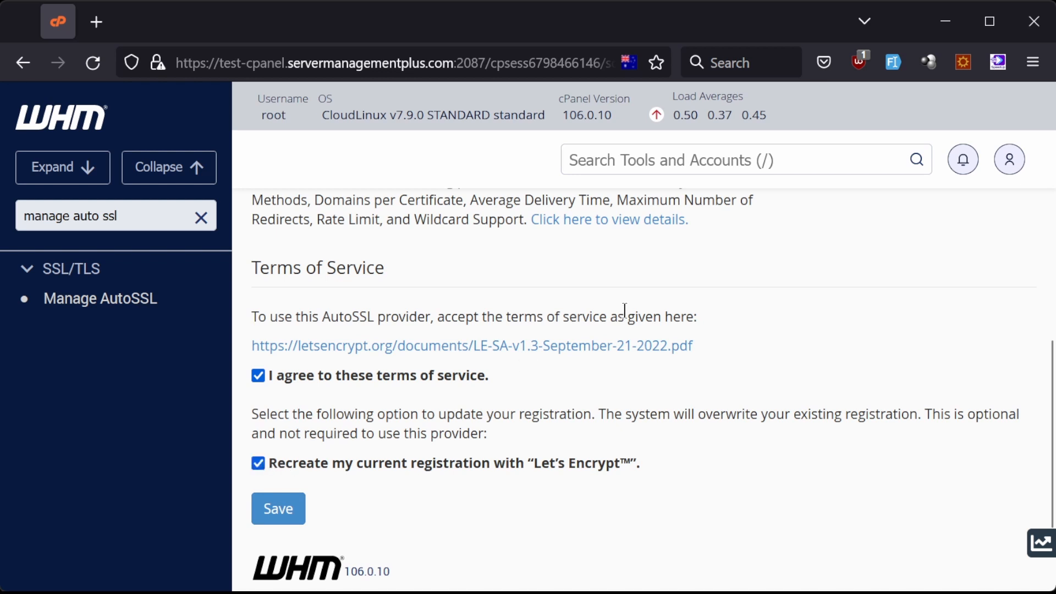
pyautogui.moveTo(623, 266)
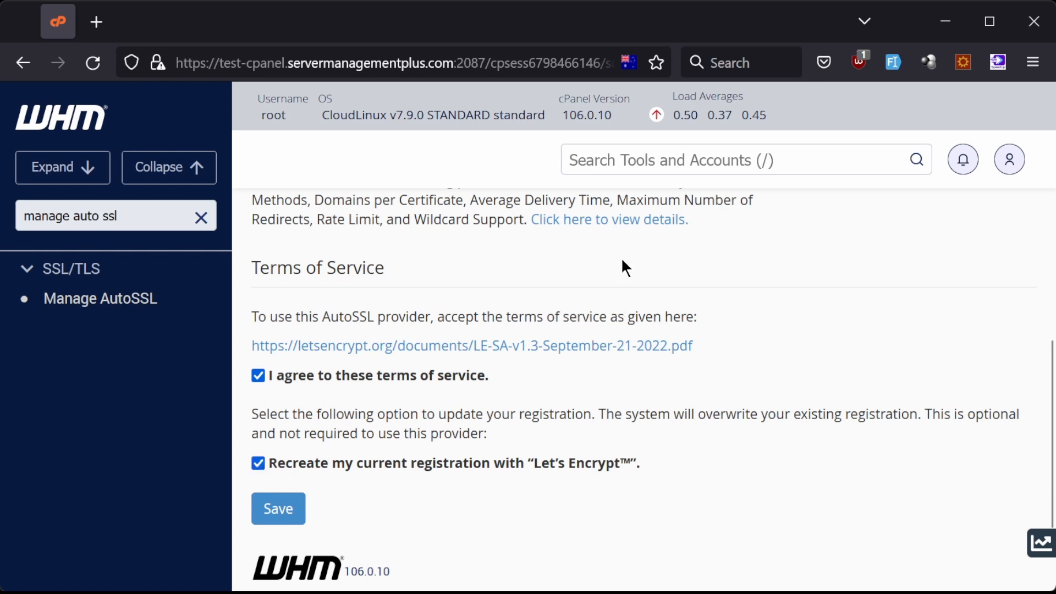
pyautogui.scroll(-3)
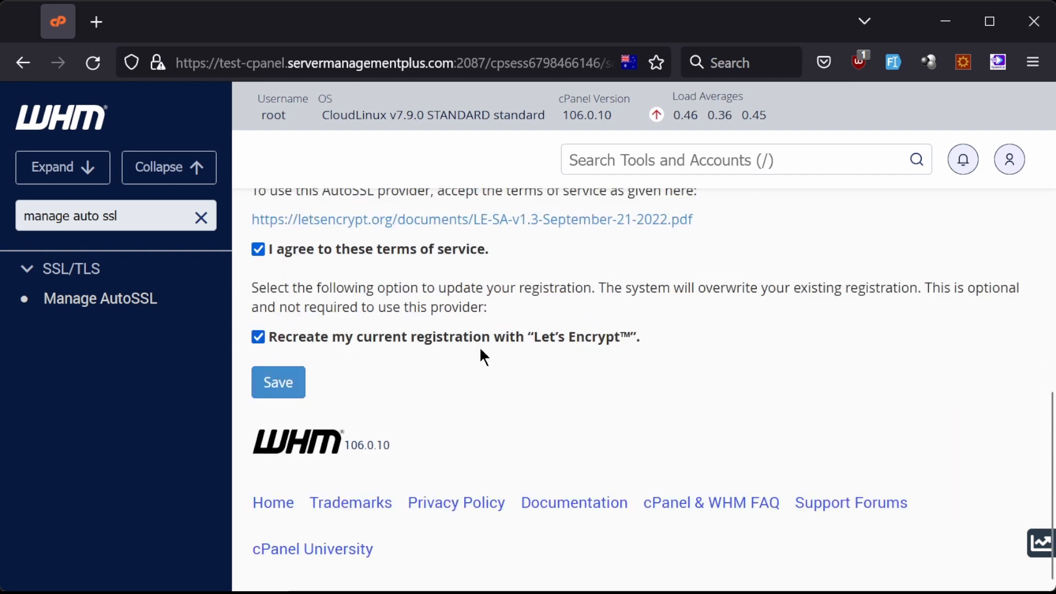
pyautogui.click(277, 382)
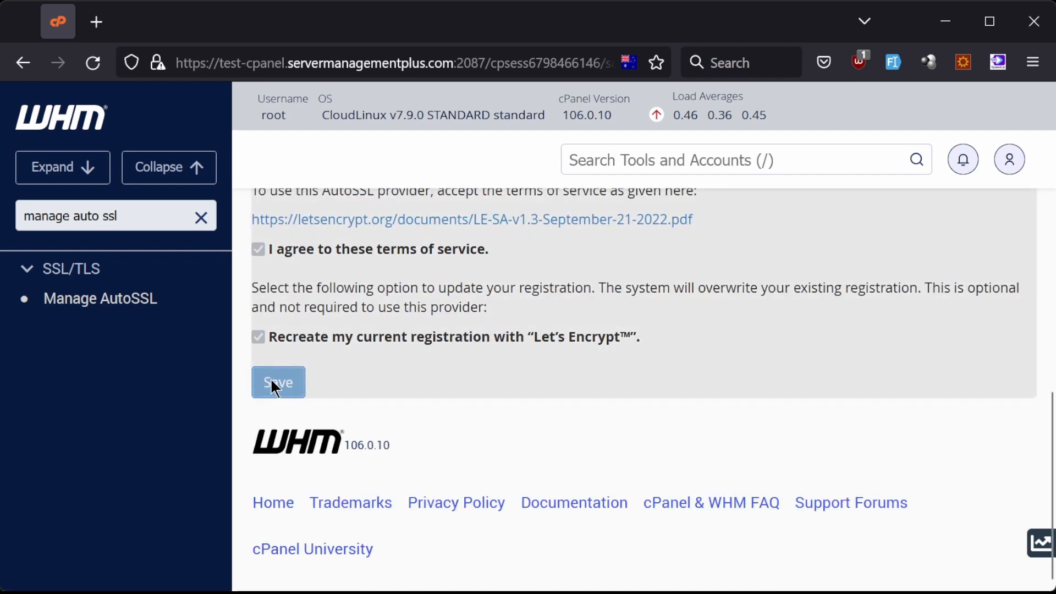
pyautogui.click(279, 382)
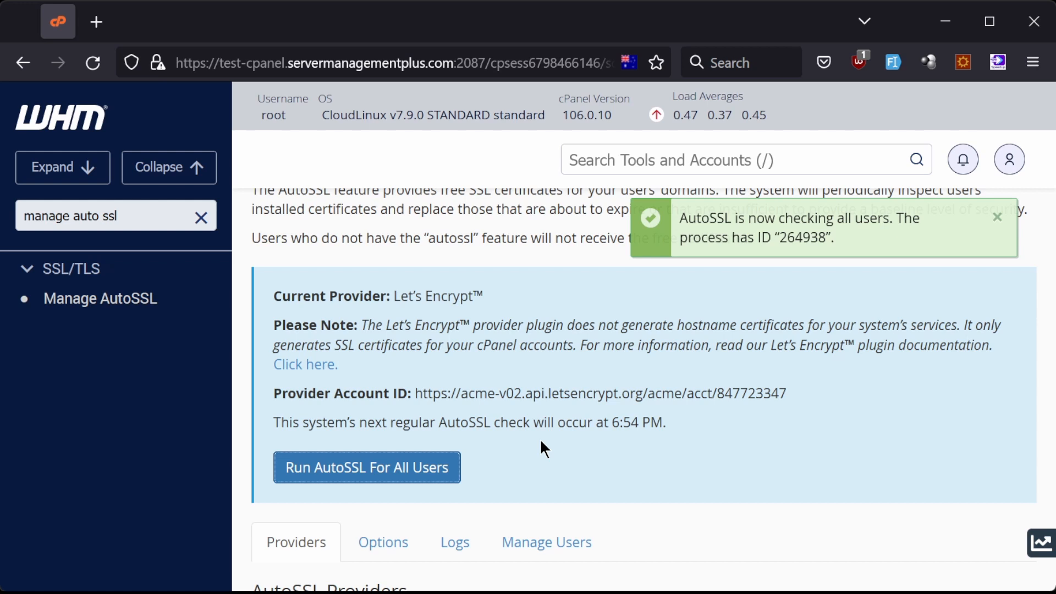
pyautogui.click(367, 468)
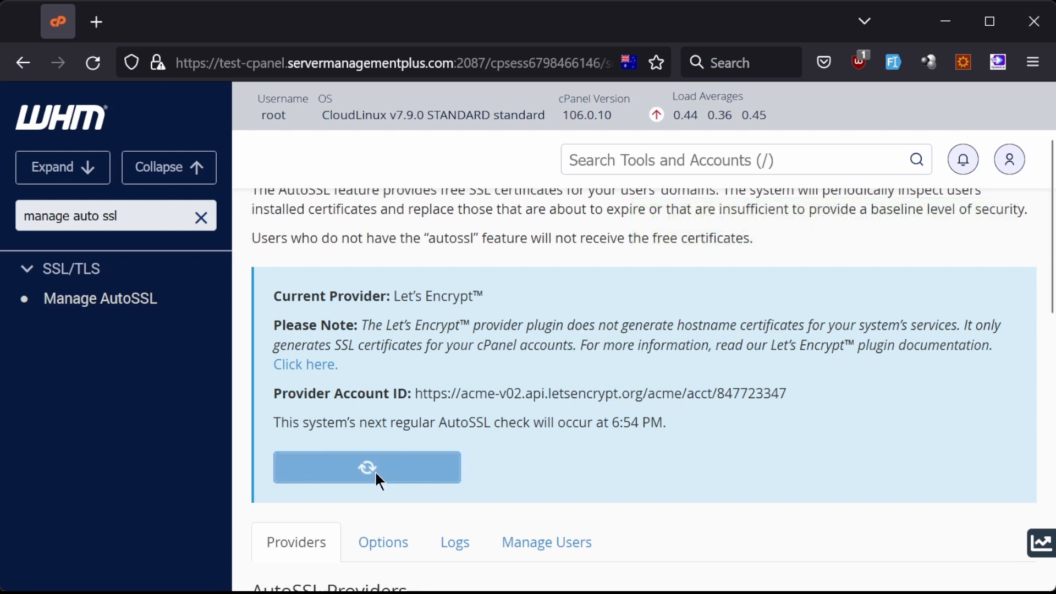